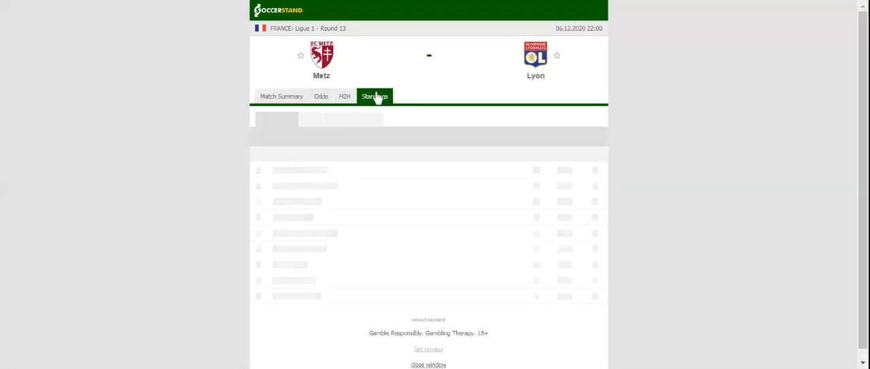
Display the Ligue 1 overall standings table with Metz and Lyon highlighted
click(374, 96)
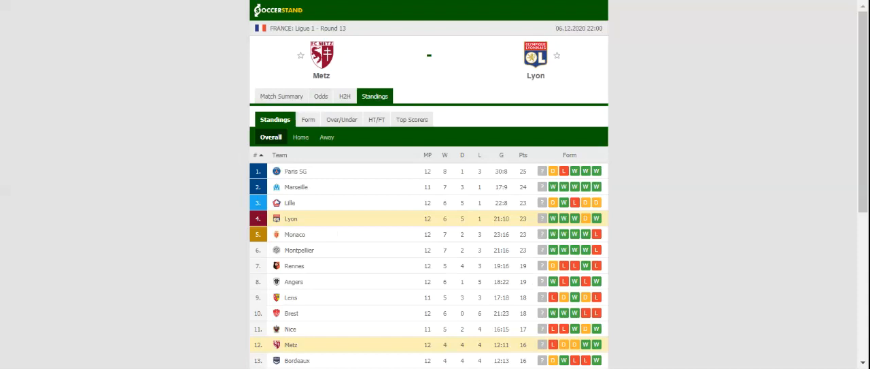
Show the H2H view listing Metz's and Lyon's last five league matches
click(345, 96)
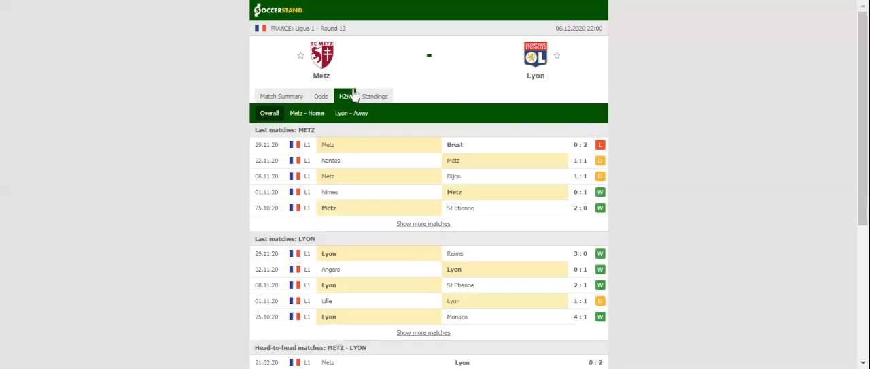